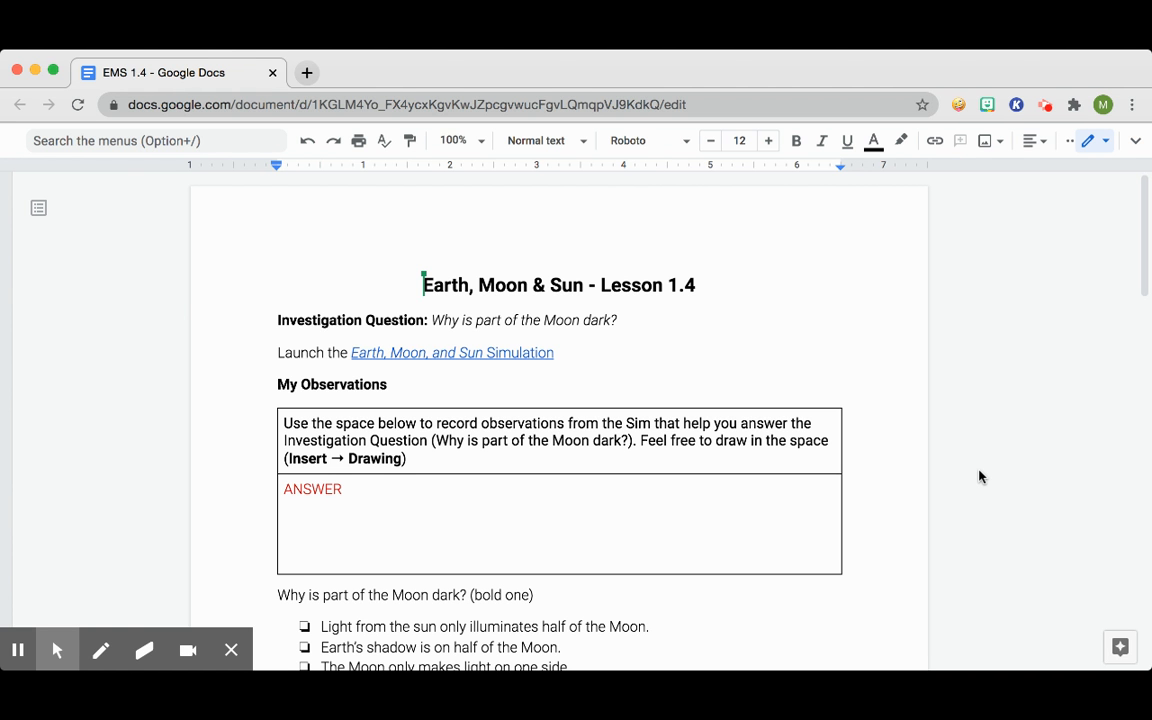
scroll("down", 3)
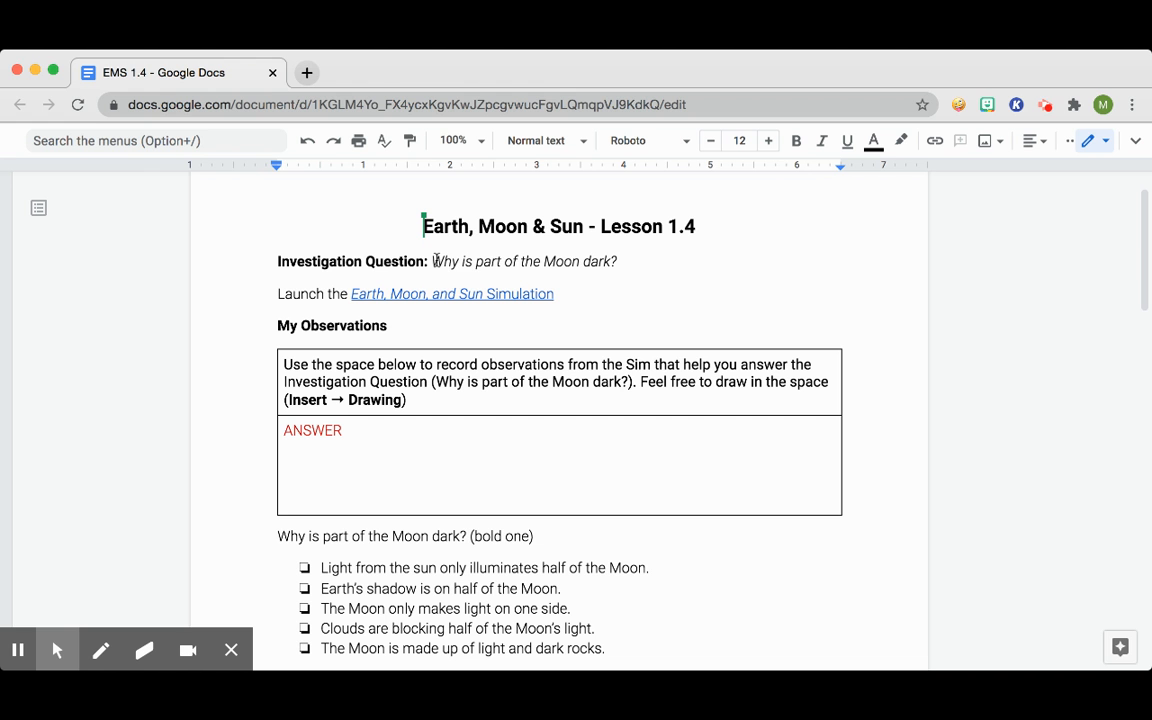
left_click_drag(432, 260, 620, 260)
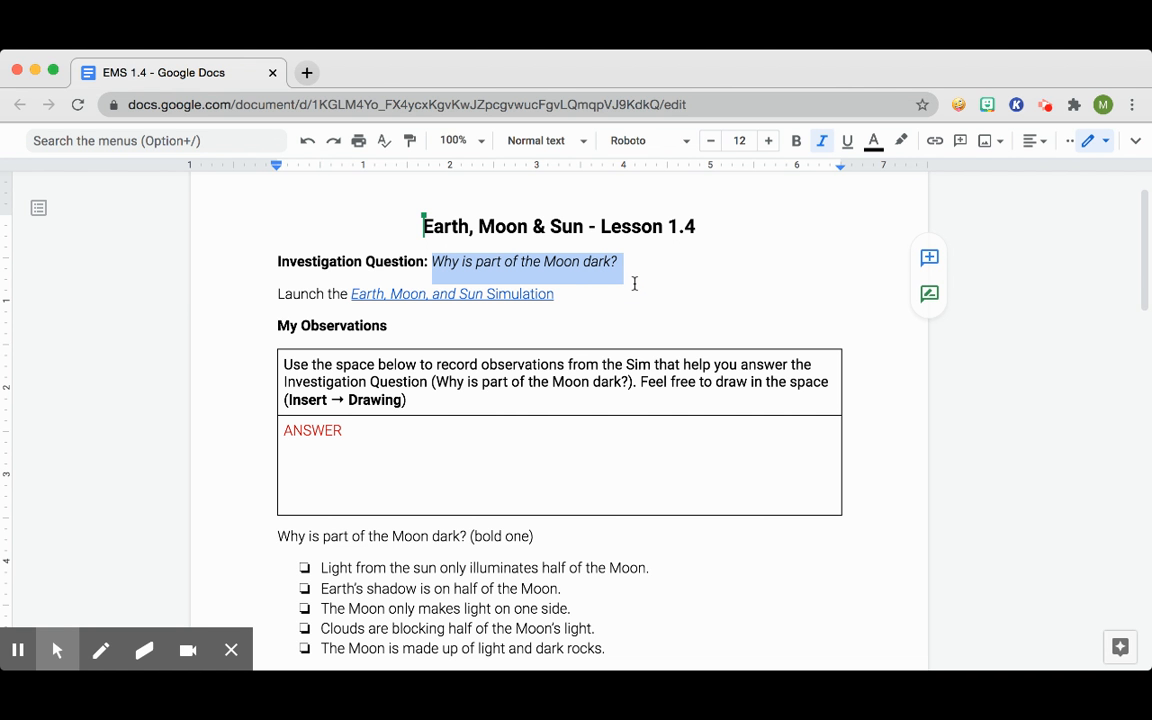
left_click(484, 292)
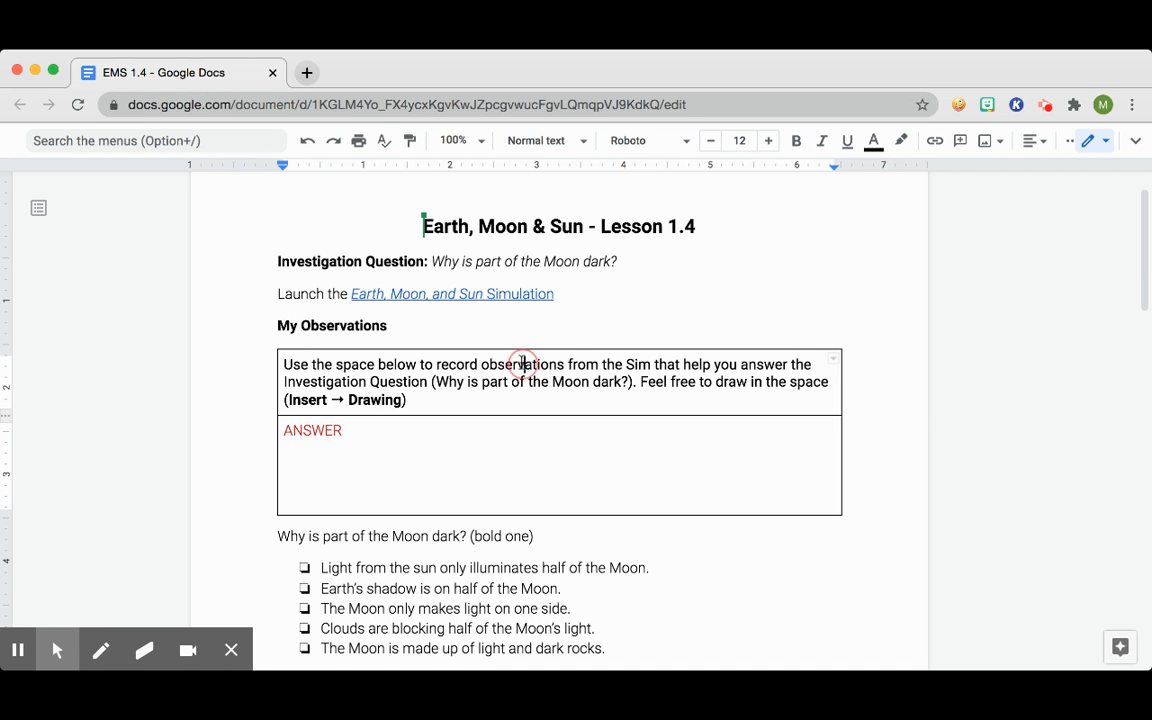
double_click(524, 364)
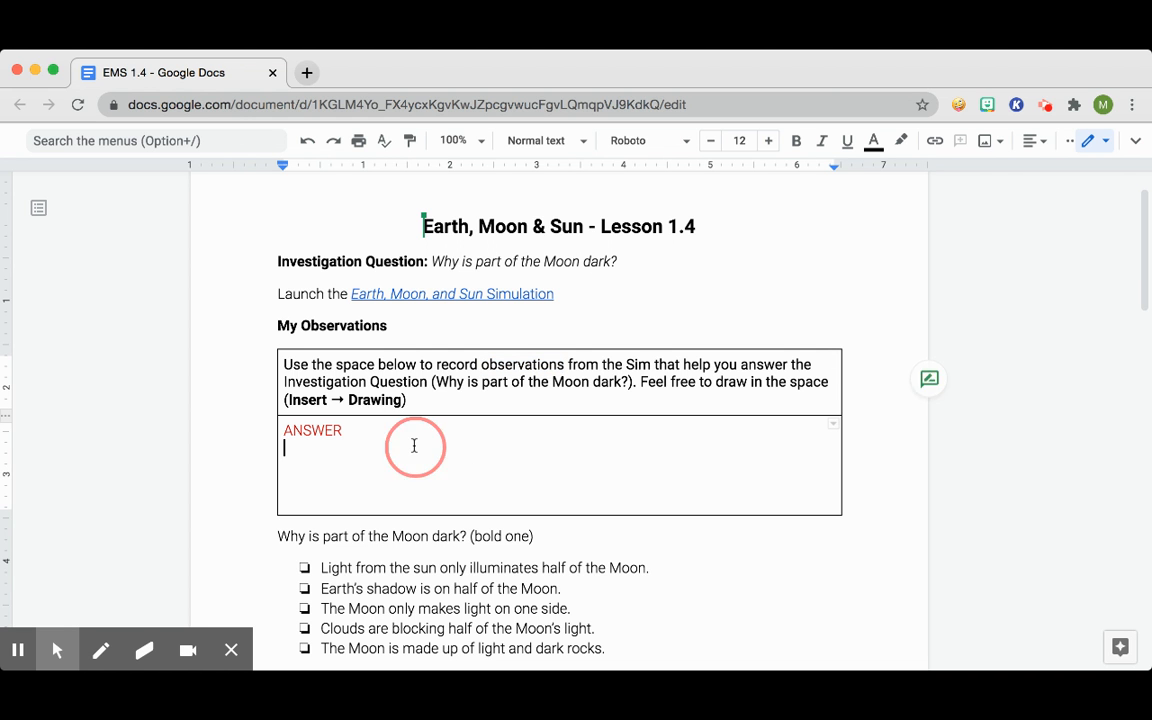
mouse_move(890, 248)
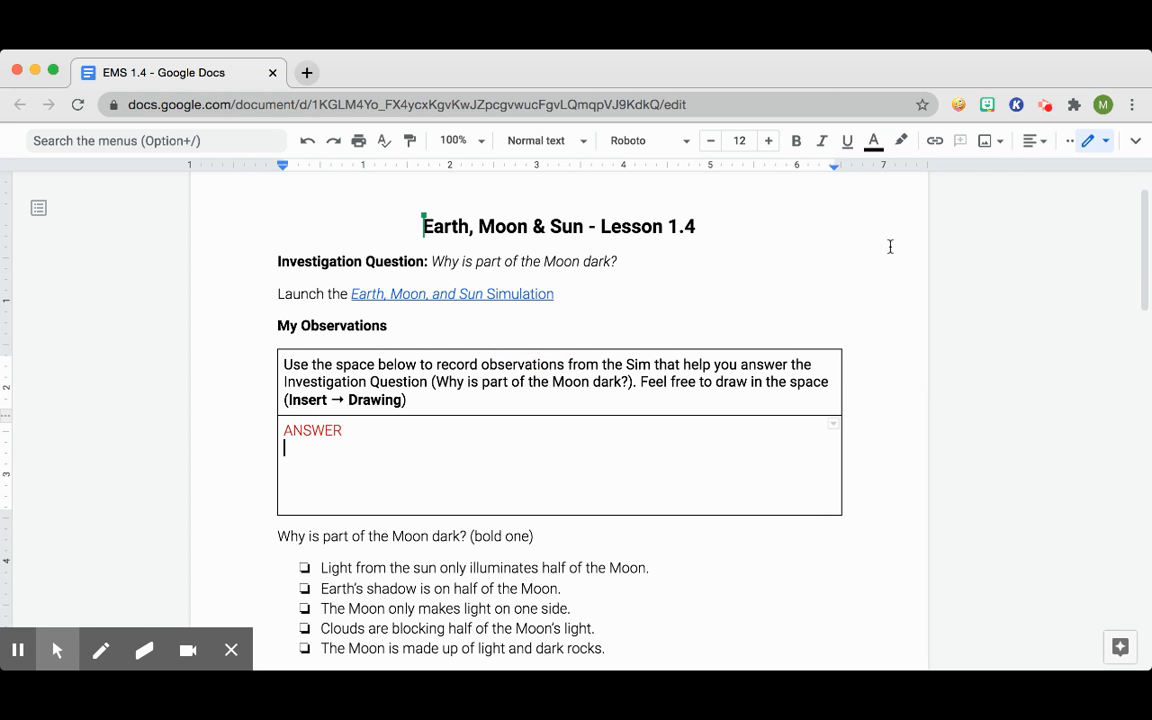
double_click(520, 364)
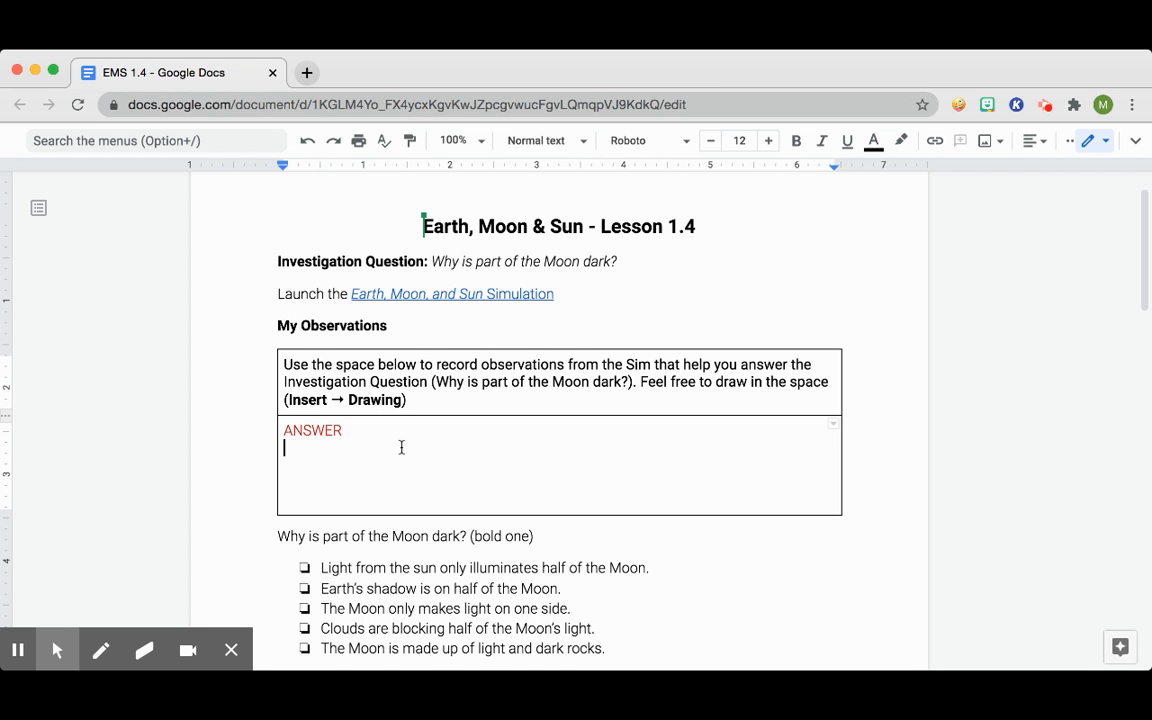
mouse_move(572, 460)
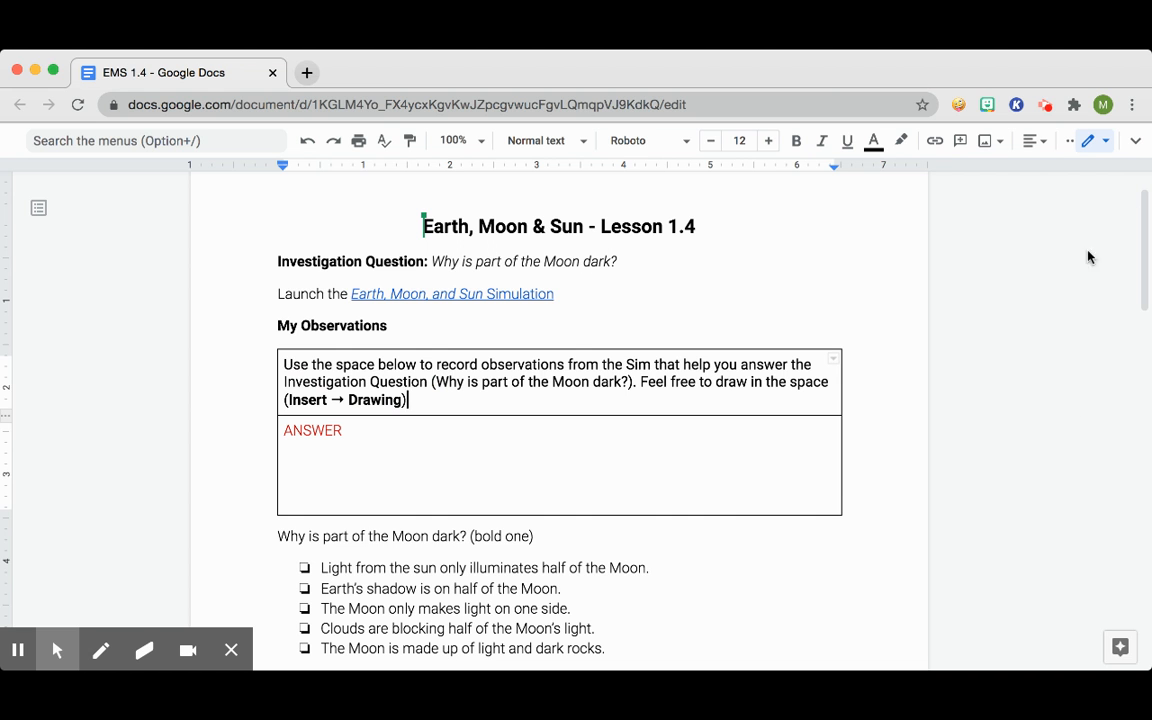
mouse_move(1132, 140)
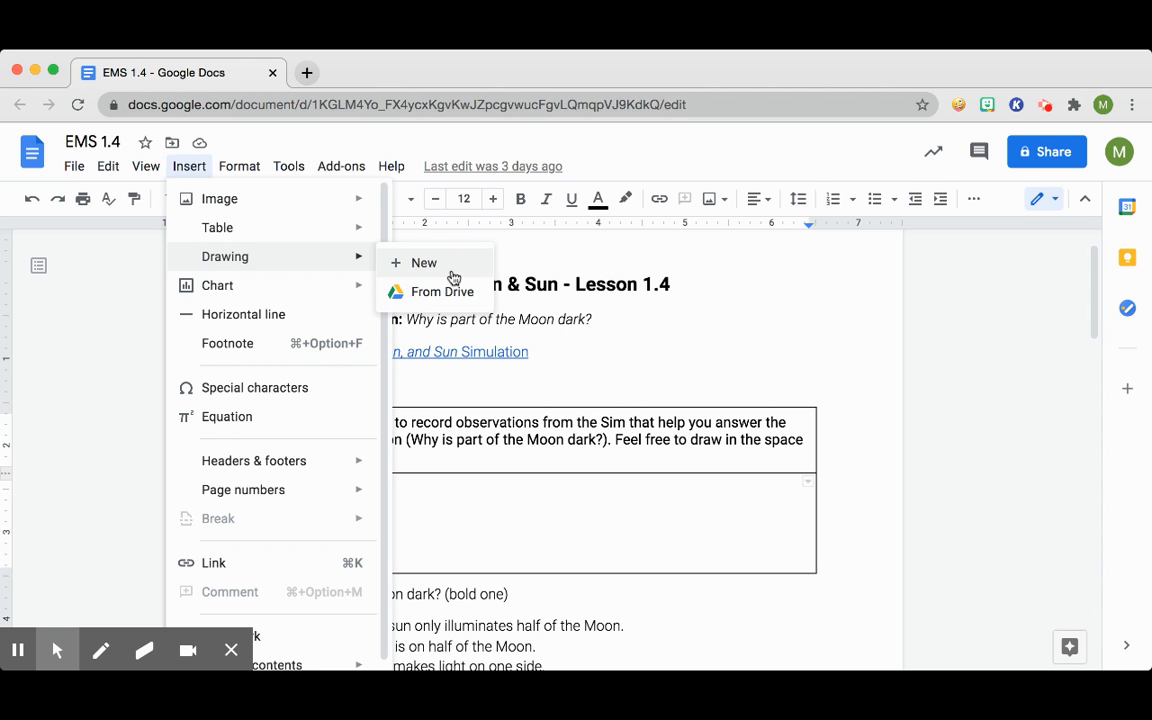
left_click(422, 262)
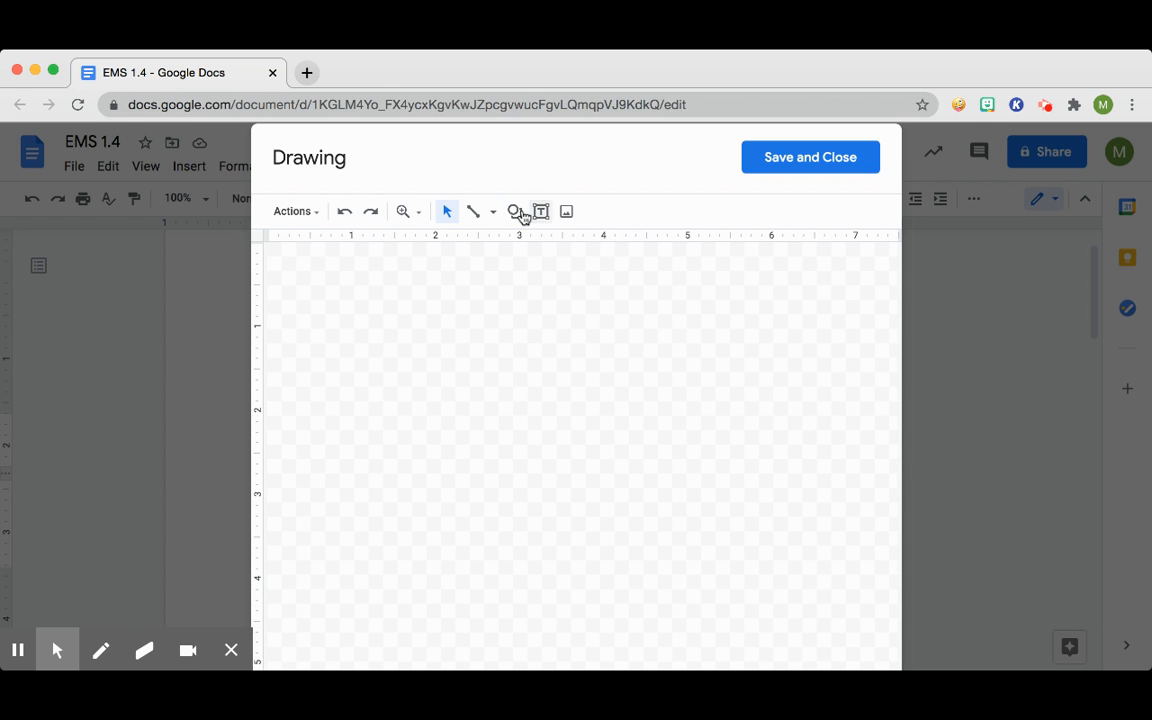
left_click(516, 212)
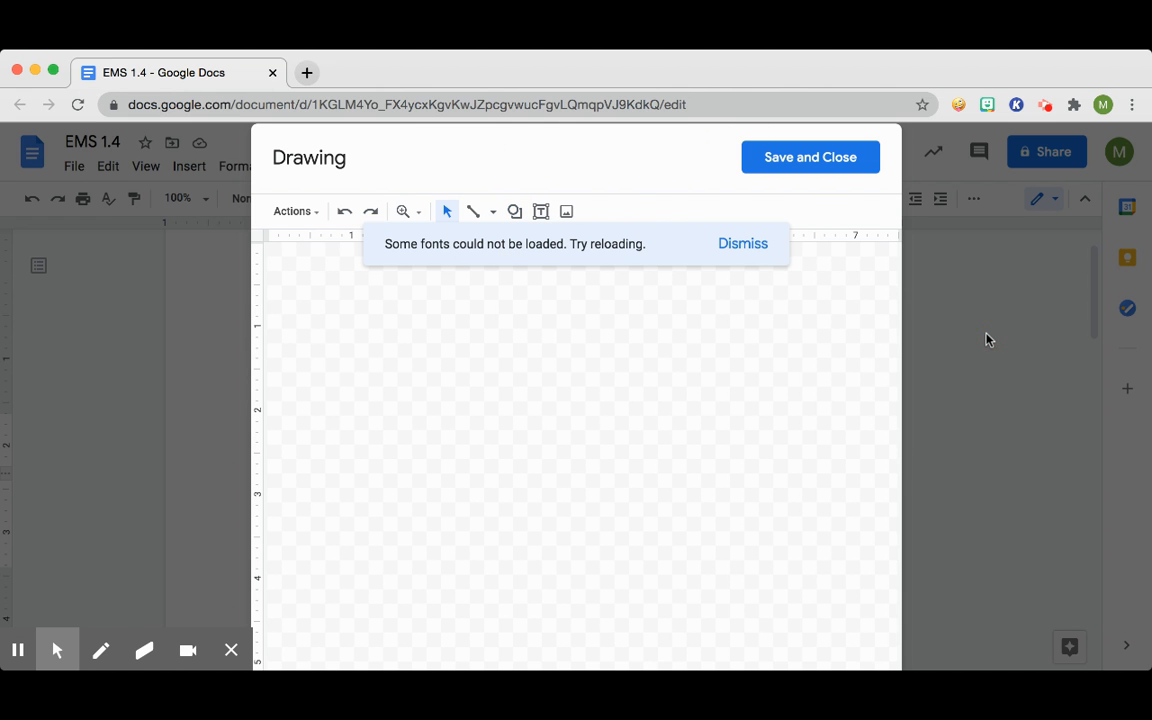
left_click(810, 156)
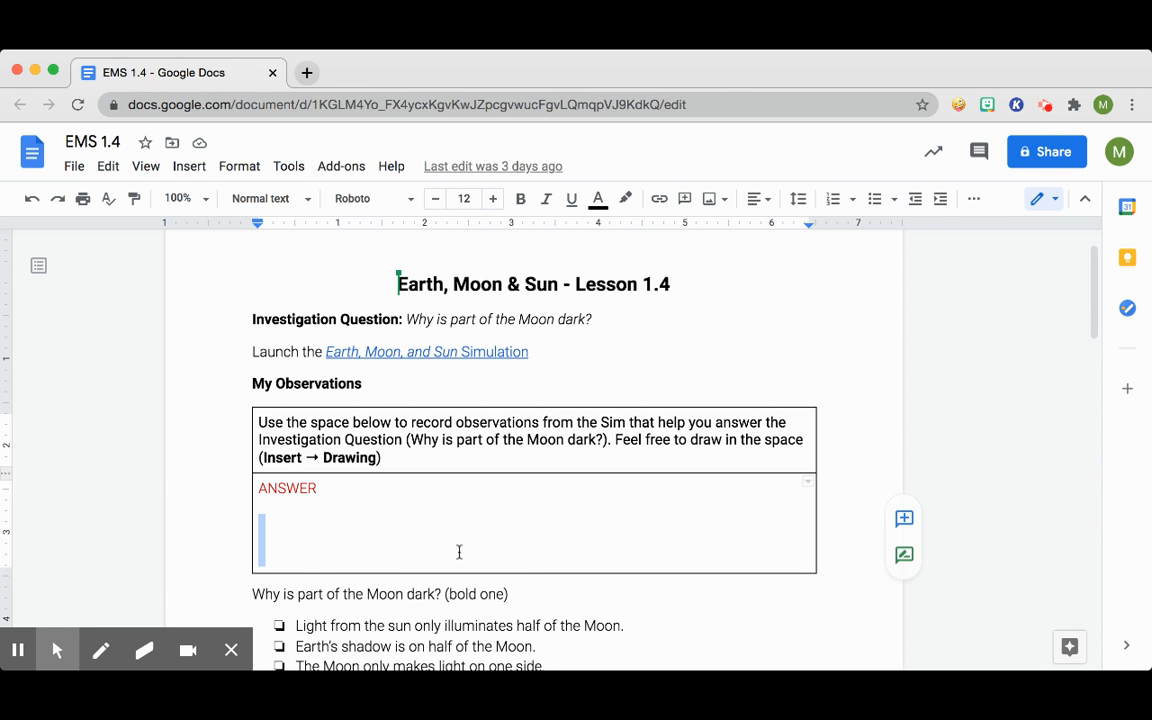
scroll("down", 3)
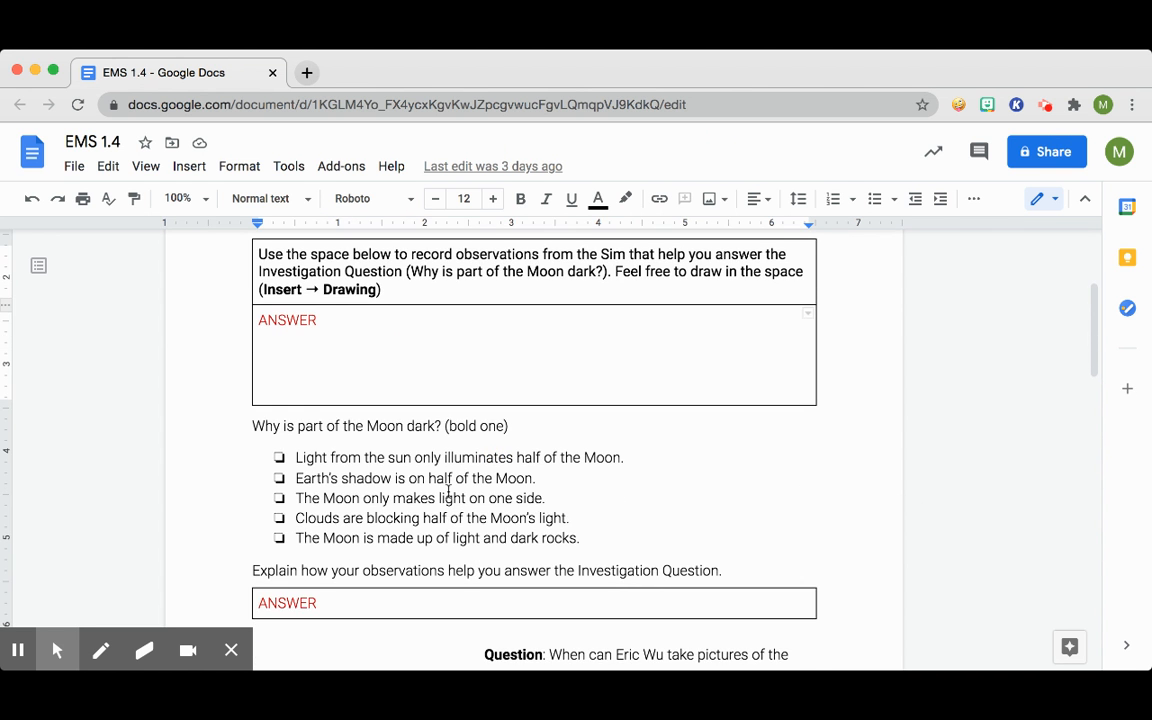
scroll("down", 3)
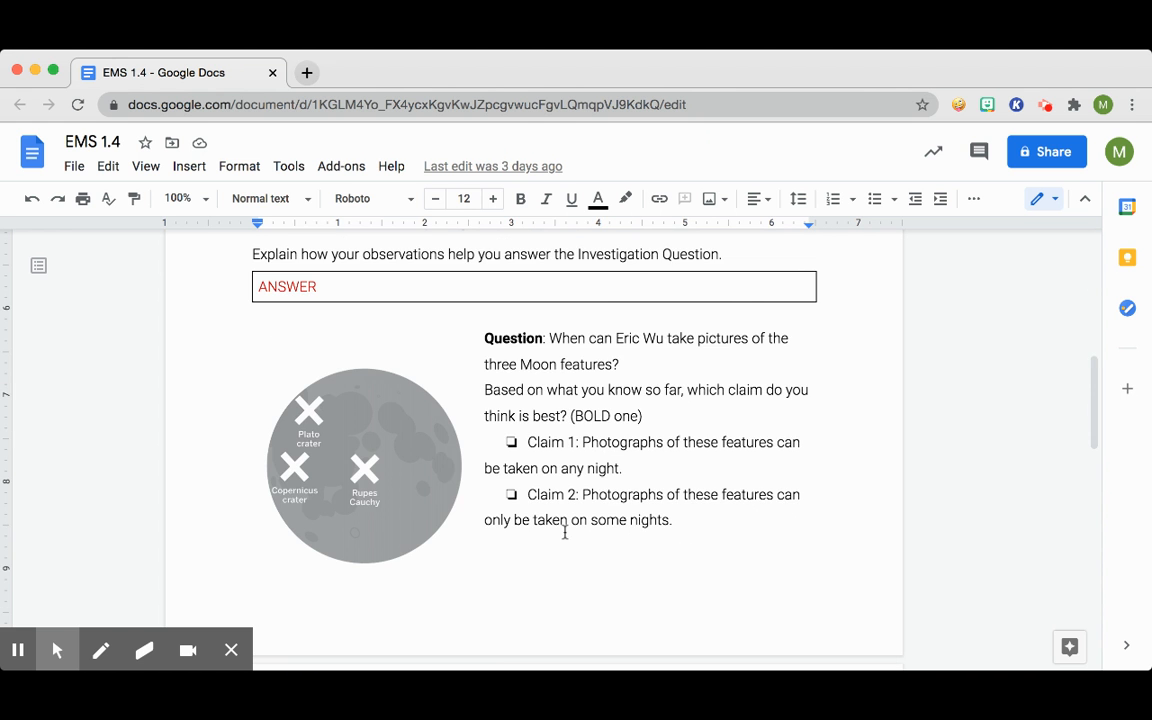
scroll("down", 3)
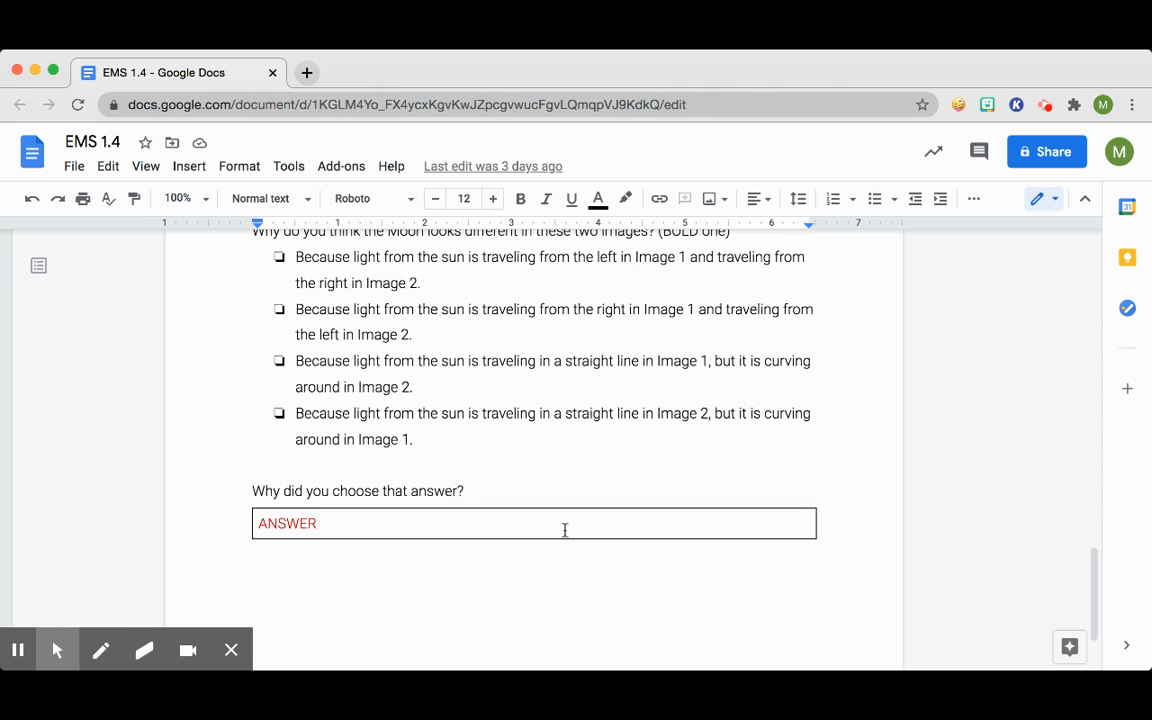